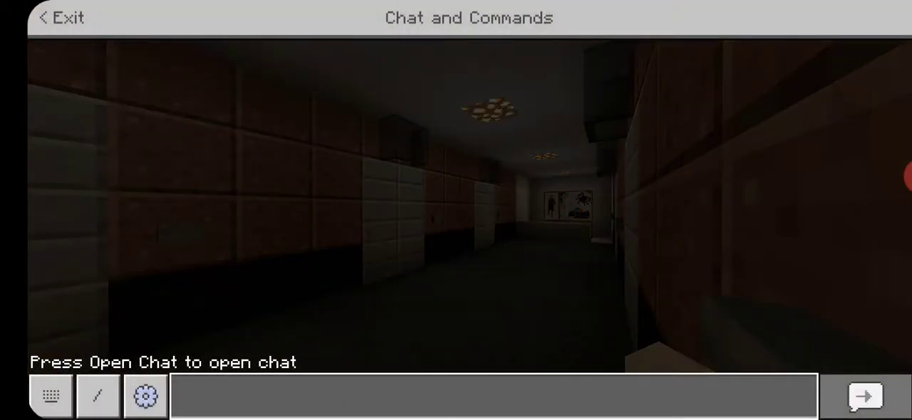
Run the chat command /time set day to brighten the pool-side building interior
{"action": "type", "text": "/time set day"}
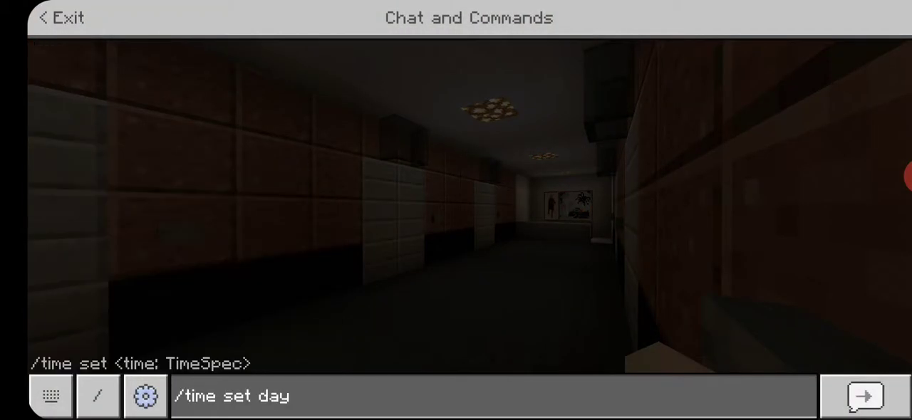
{"action": "left_click", "coordinate": [864, 397]}
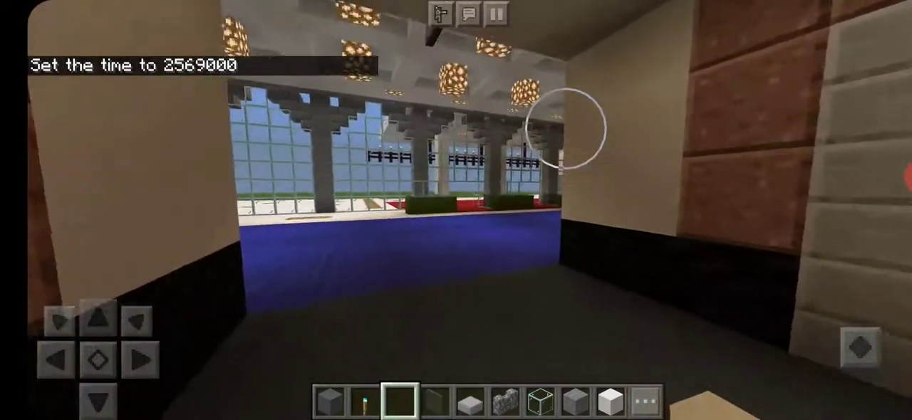